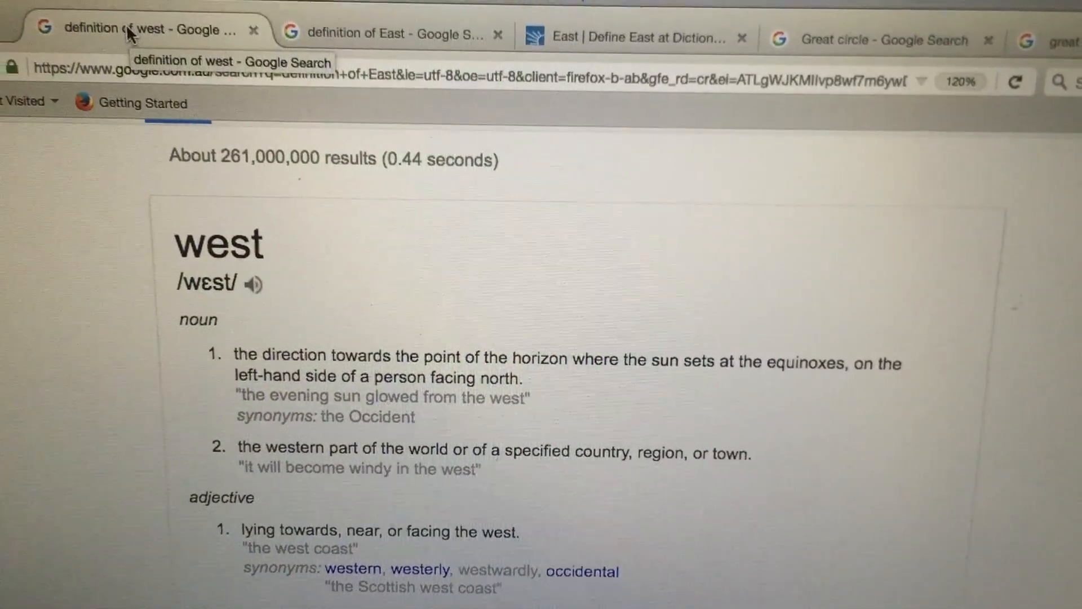
Step: Compare Google's west and east definitions, then view Dictionary.com's entry for east
{"action": "scroll", "scroll_direction": "down", "scroll_amount": 3}
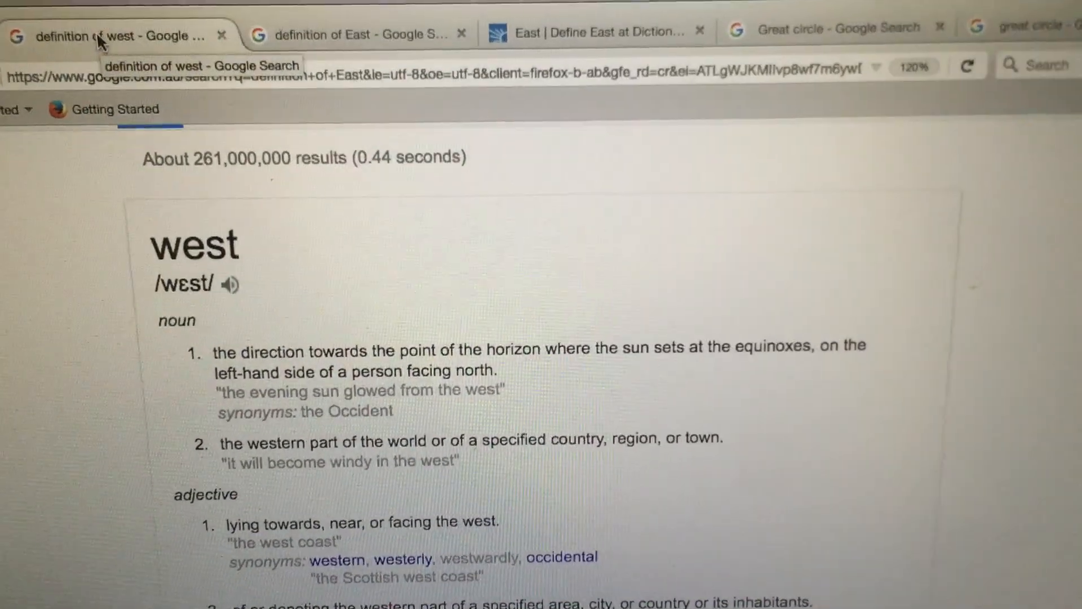
{"action": "left_click", "coordinate": [359, 61]}
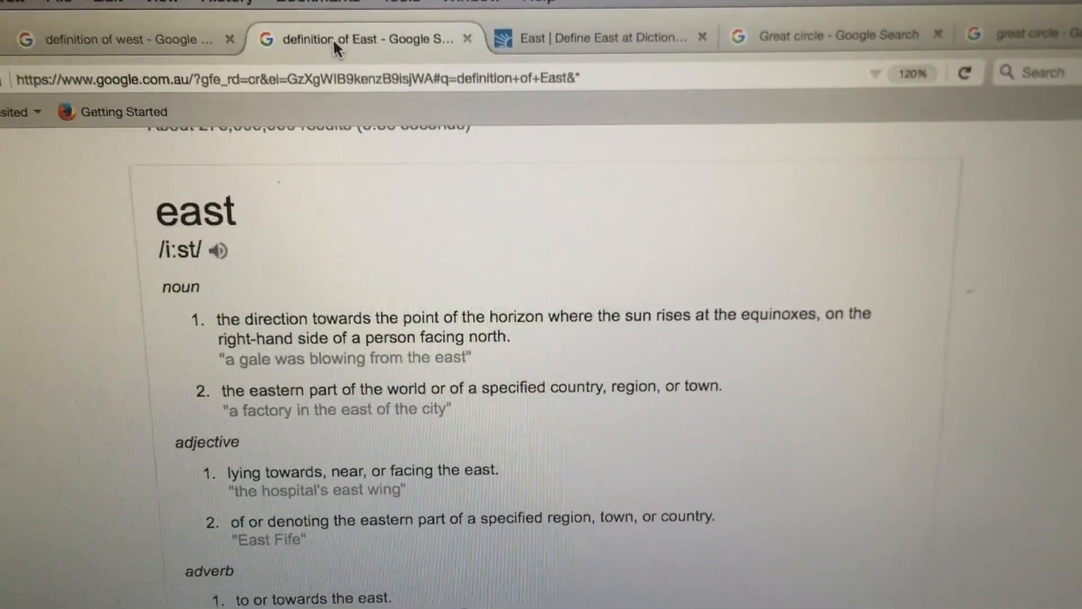
{"action": "scroll", "scroll_direction": "down", "scroll_amount": 3}
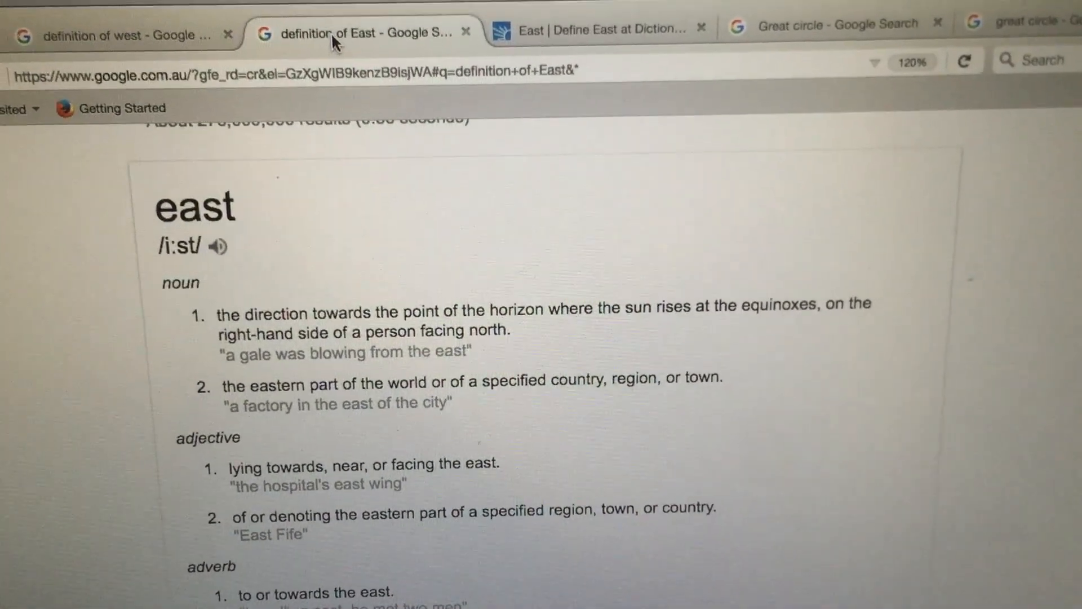
{"action": "left_click", "coordinate": [594, 27]}
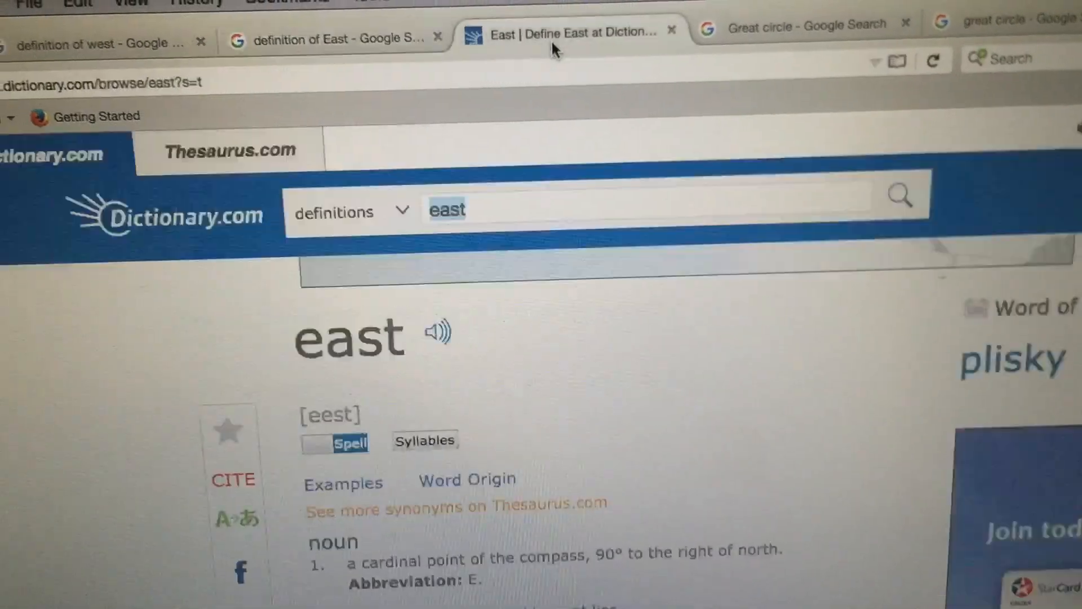
{"action": "scroll", "scroll_direction": "down", "scroll_amount": 3}
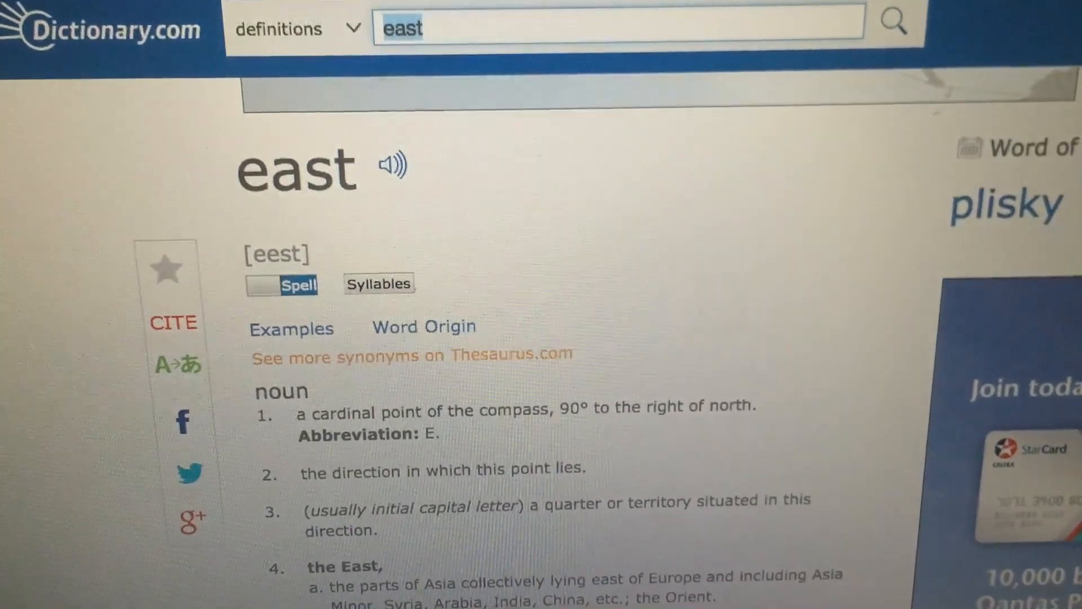
{"action": "scroll", "scroll_direction": "down", "scroll_amount": 3}
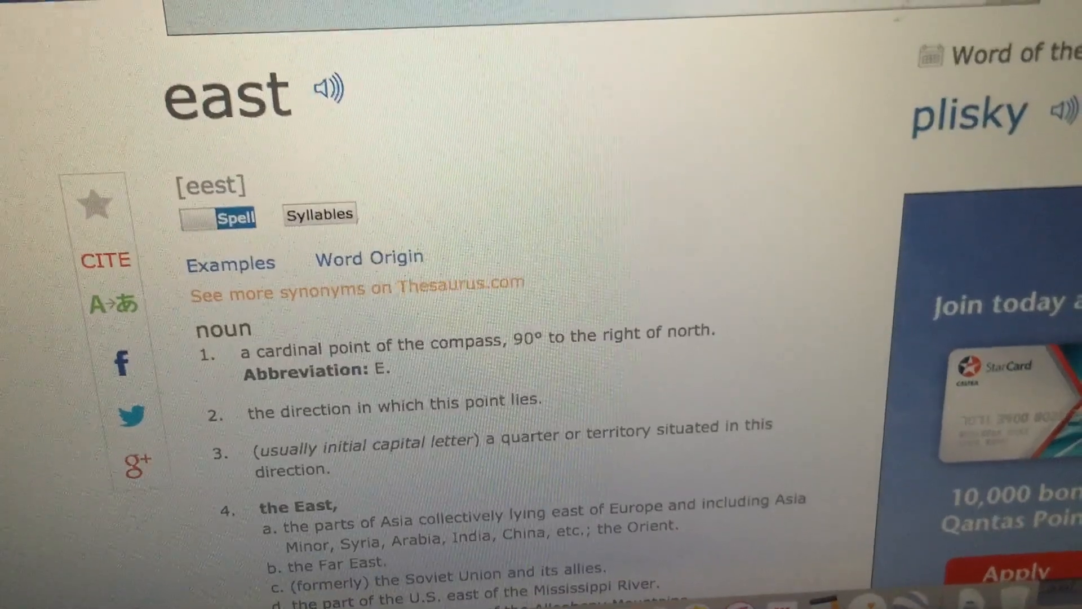
{"action": "scroll", "scroll_direction": "up", "scroll_amount": 3}
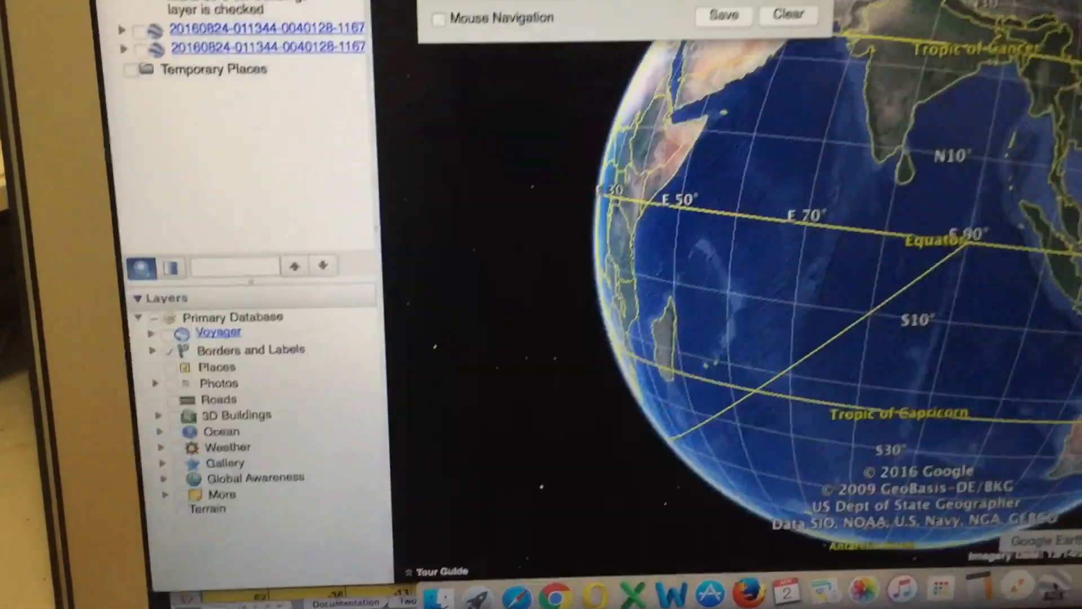
Step: Draw a ruler line across the Indian Ocean ending on the equator at 90°E
{"action": "left_click", "coordinate": [438, 19]}
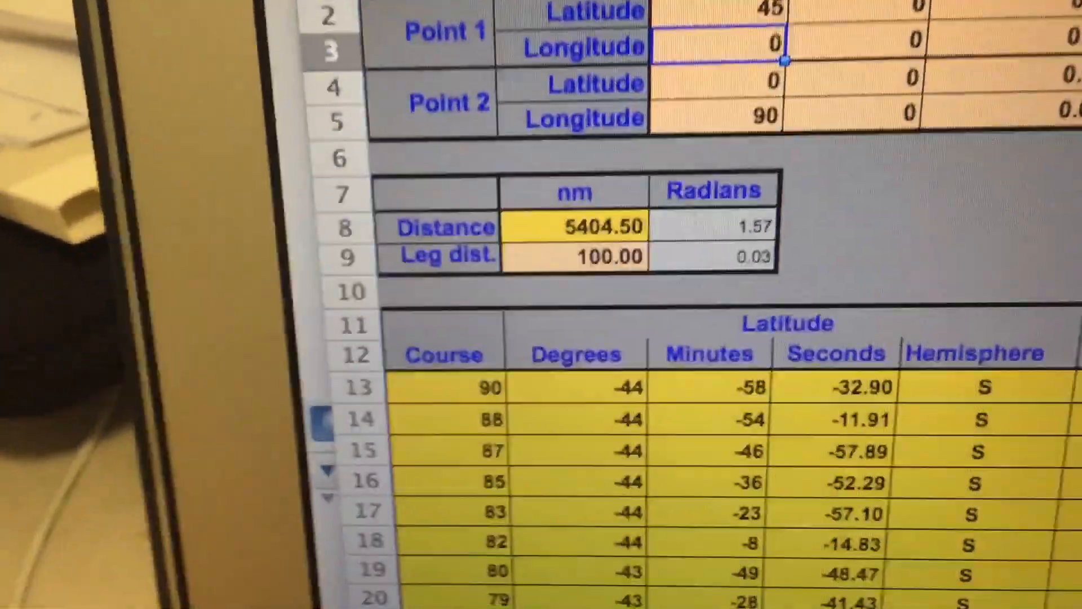
{"action": "scroll", "scroll_direction": "down", "scroll_amount": 3}
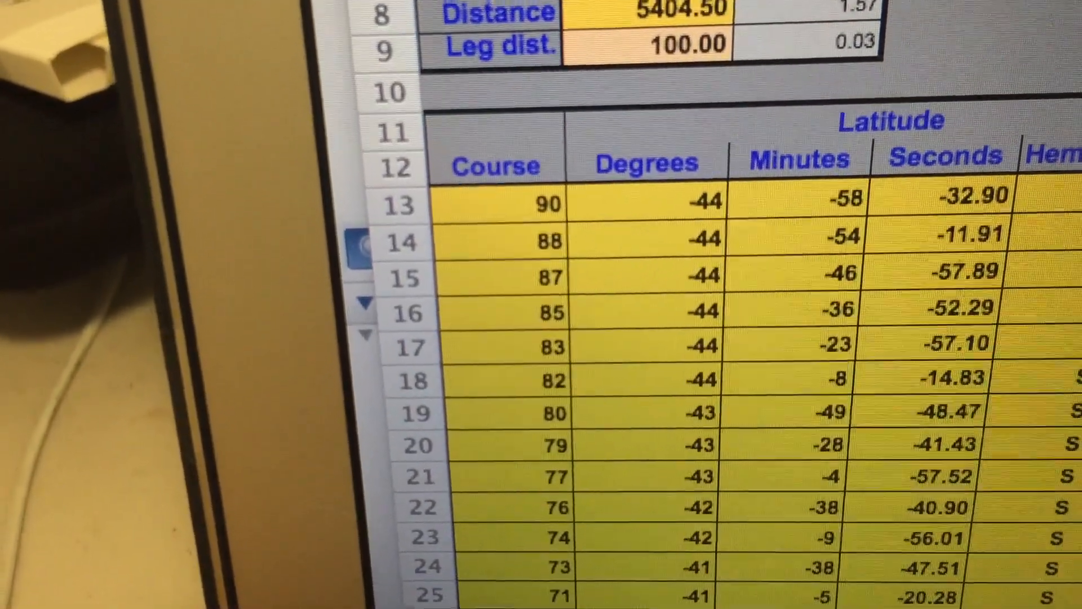
{"action": "scroll", "scroll_direction": "down", "scroll_amount": 3}
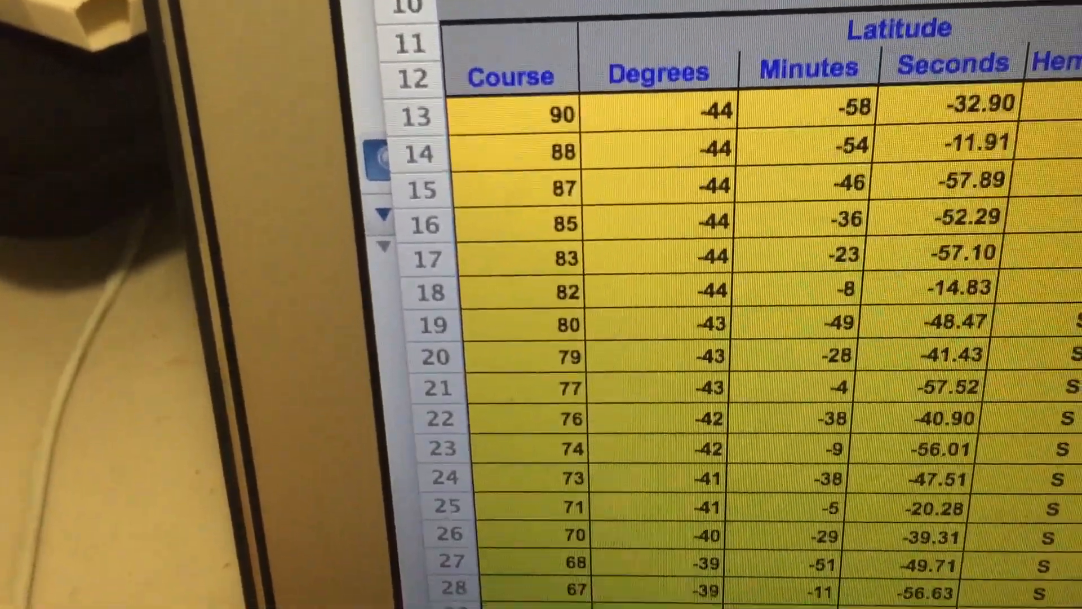
{"action": "scroll", "scroll_direction": "down", "scroll_amount": 3}
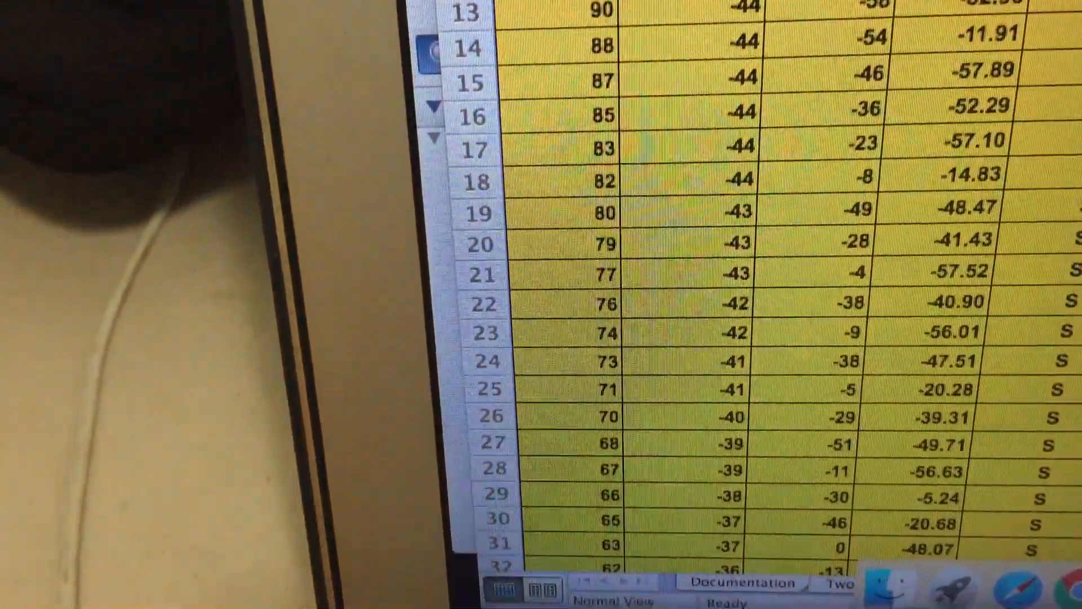
{"action": "scroll", "scroll_direction": "up", "scroll_amount": 3}
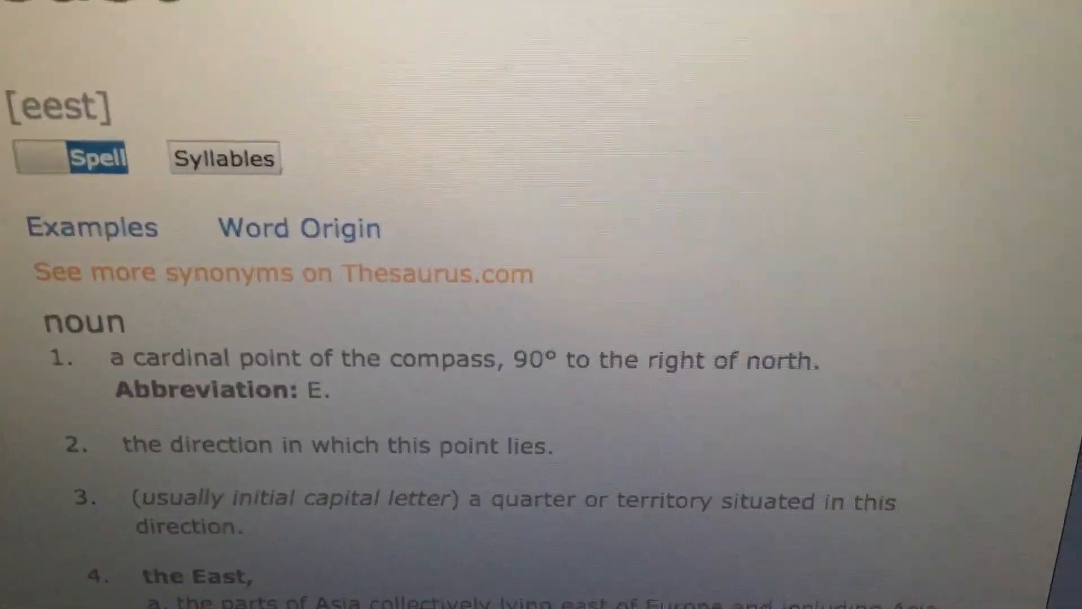
{"action": "scroll", "scroll_direction": "up", "scroll_amount": 3}
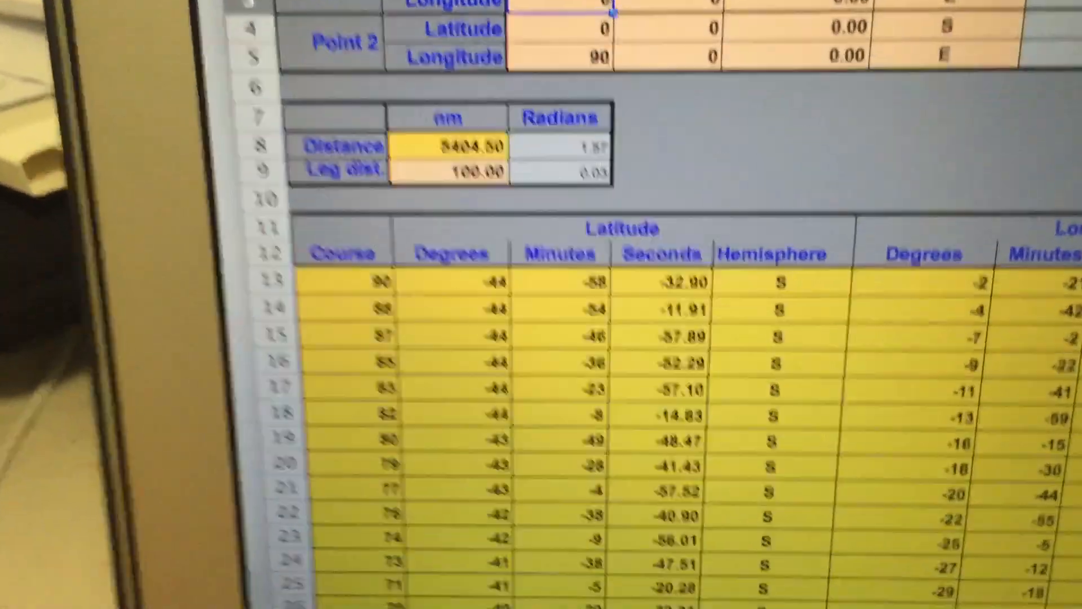
{"action": "scroll", "scroll_direction": "down", "scroll_amount": 3}
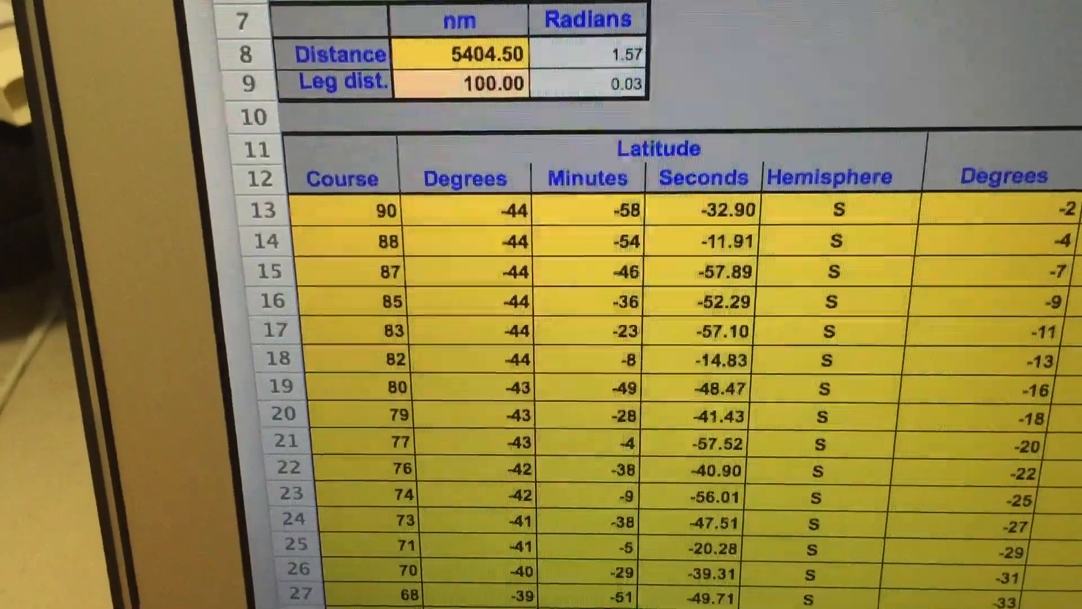